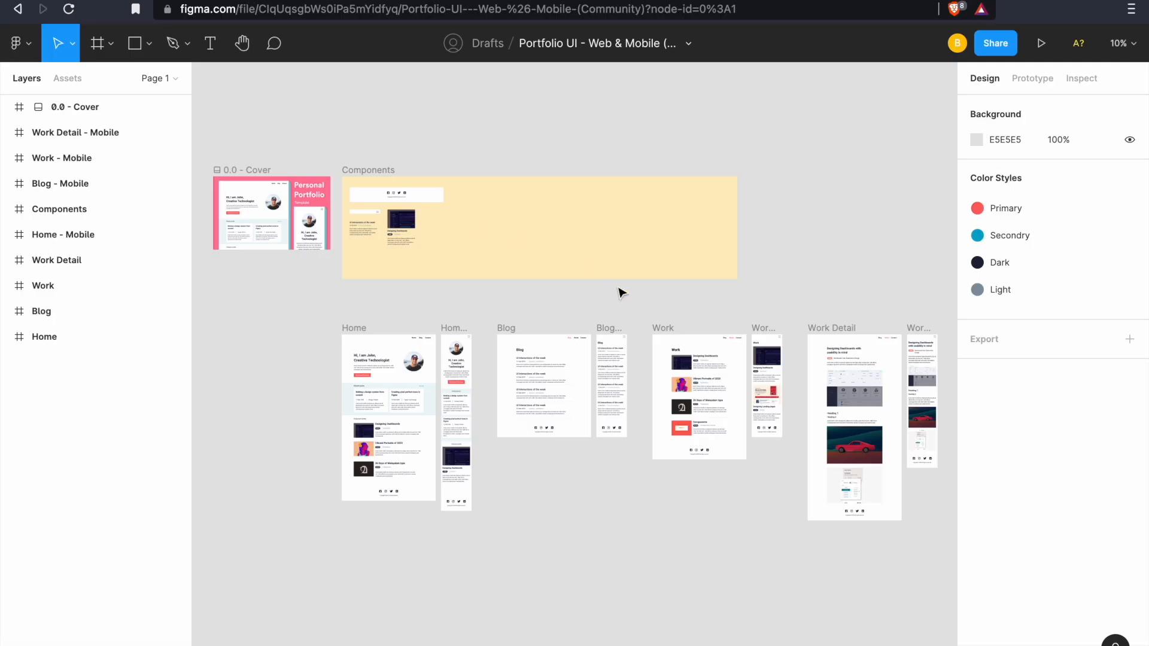
Navigate the browser from reactjs.org to typescriptlang.org via the address bar
scroll(down, 3)
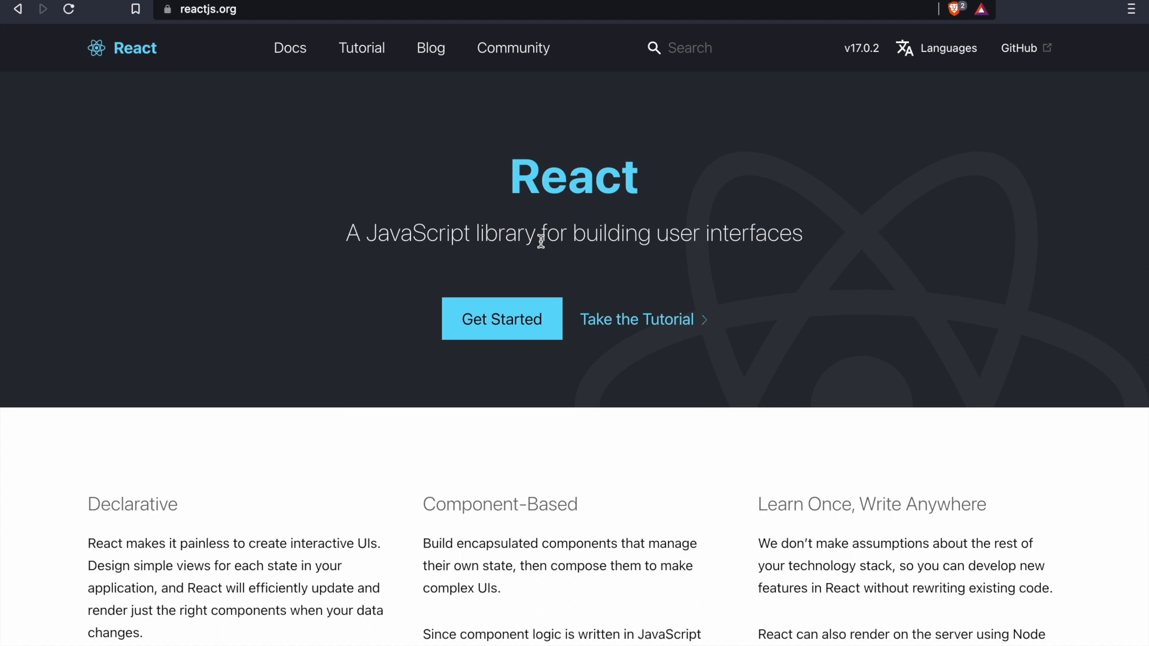
text(typescriptlang.org)
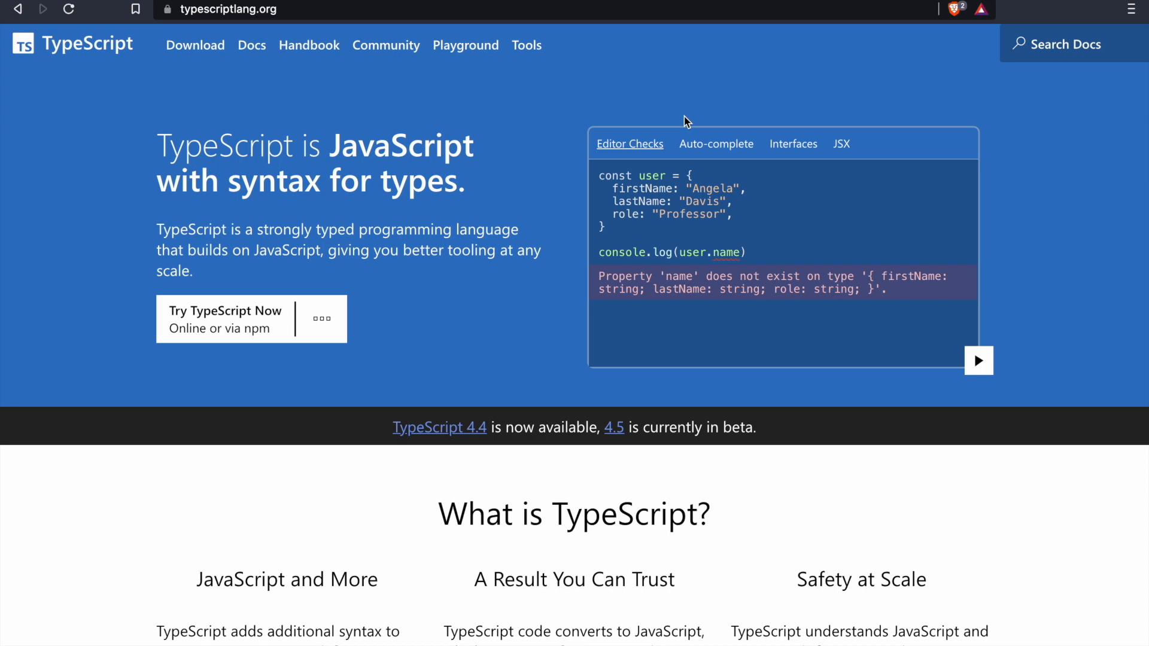
Enter chakra-ui.com/docs/getting-started in the address bar to leave the TypeScript site
text(chakra-ui.com/docs/getting-started)
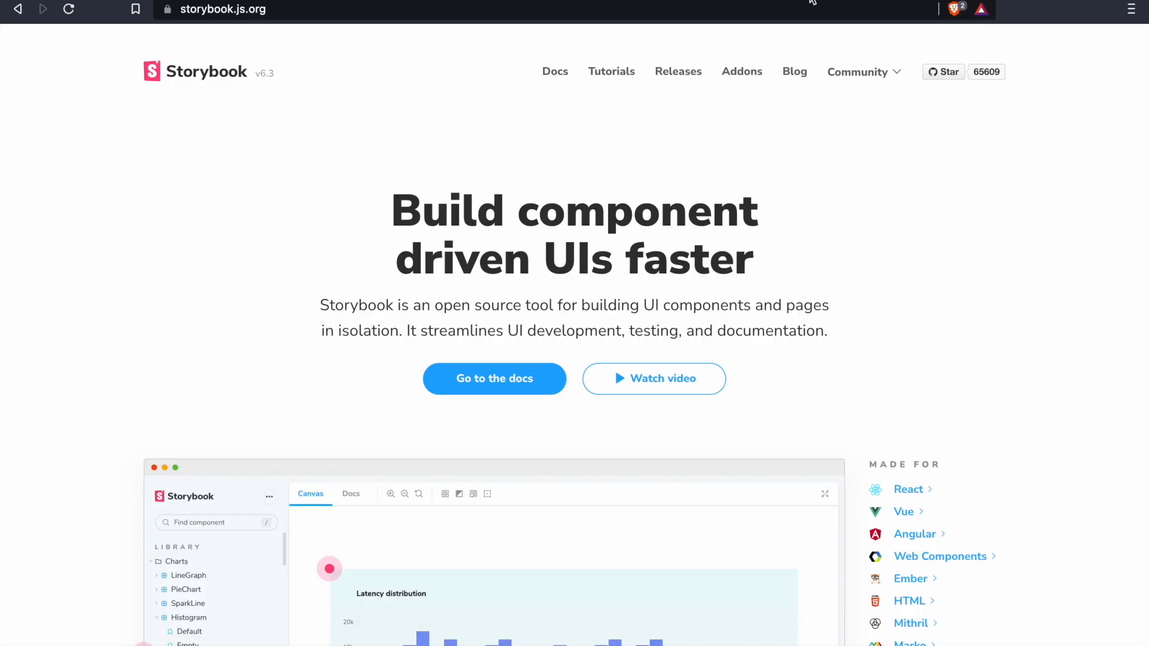
mouse_move(757, 299)
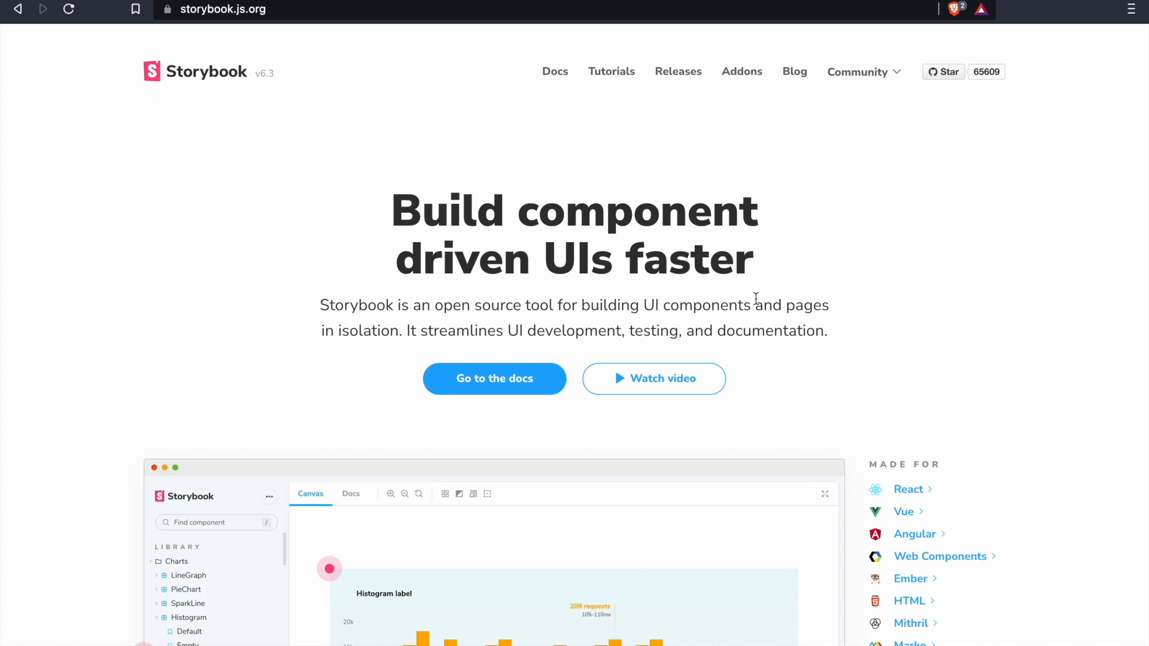
mouse_move(457, 493)
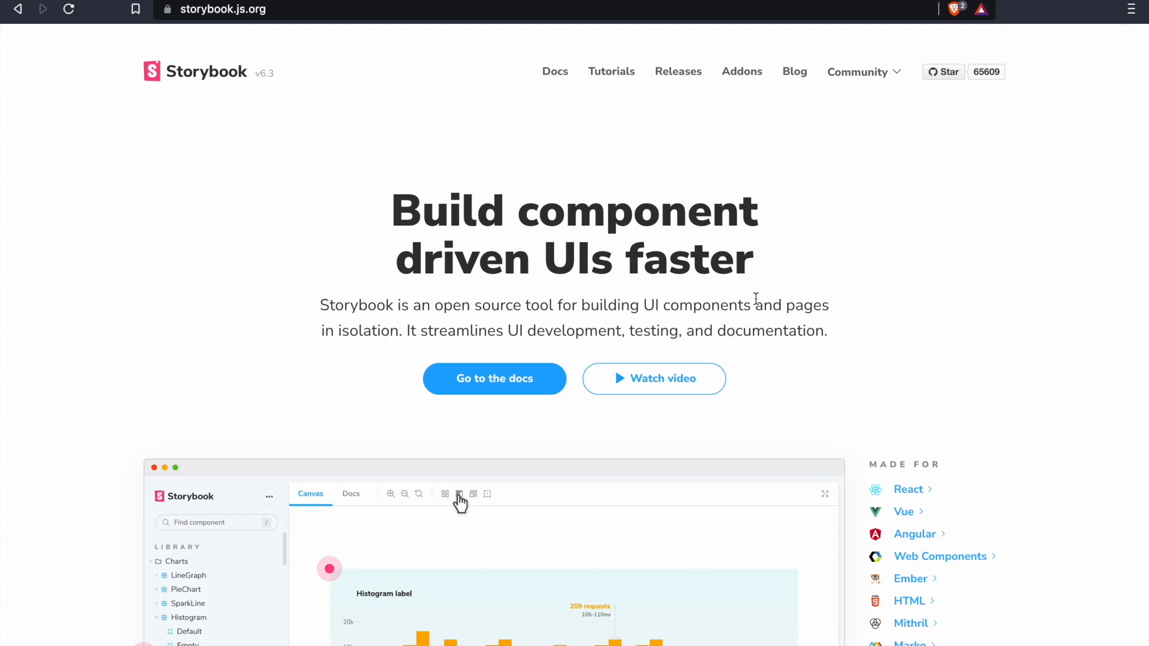
click(458, 493)
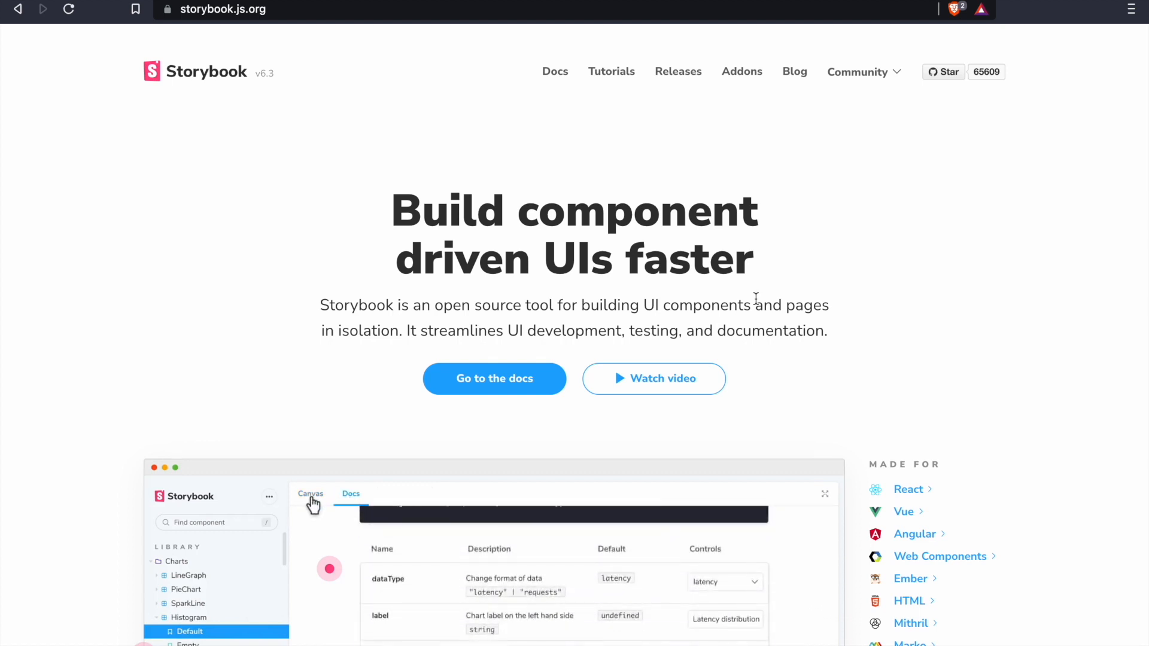
click(310, 493)
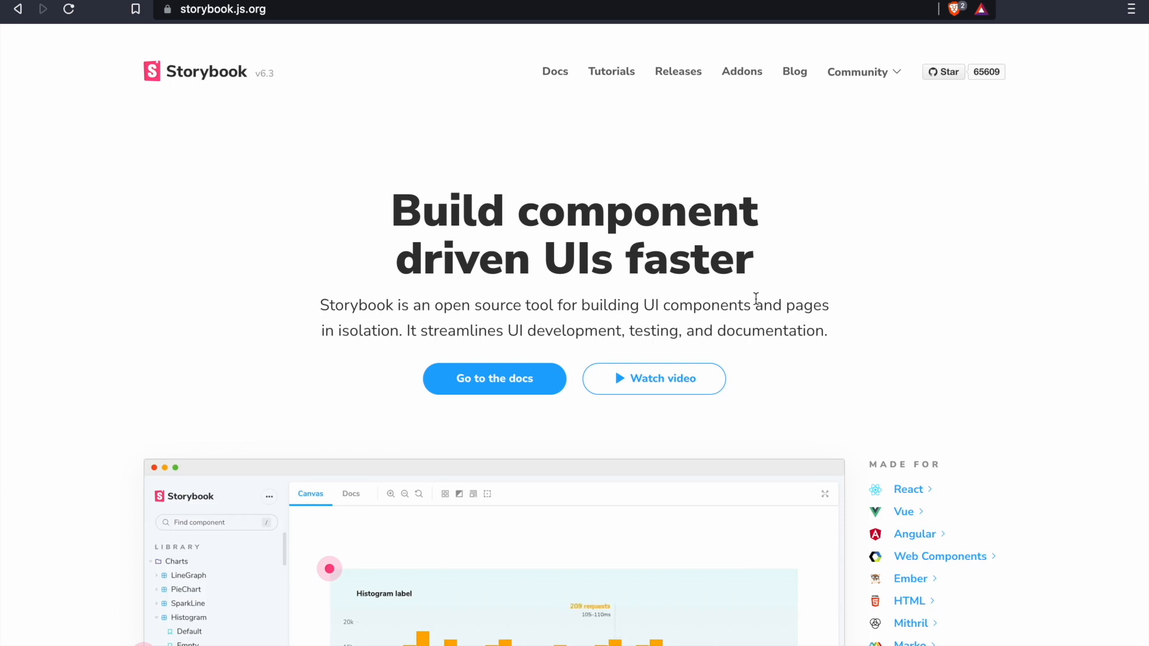
click(460, 494)
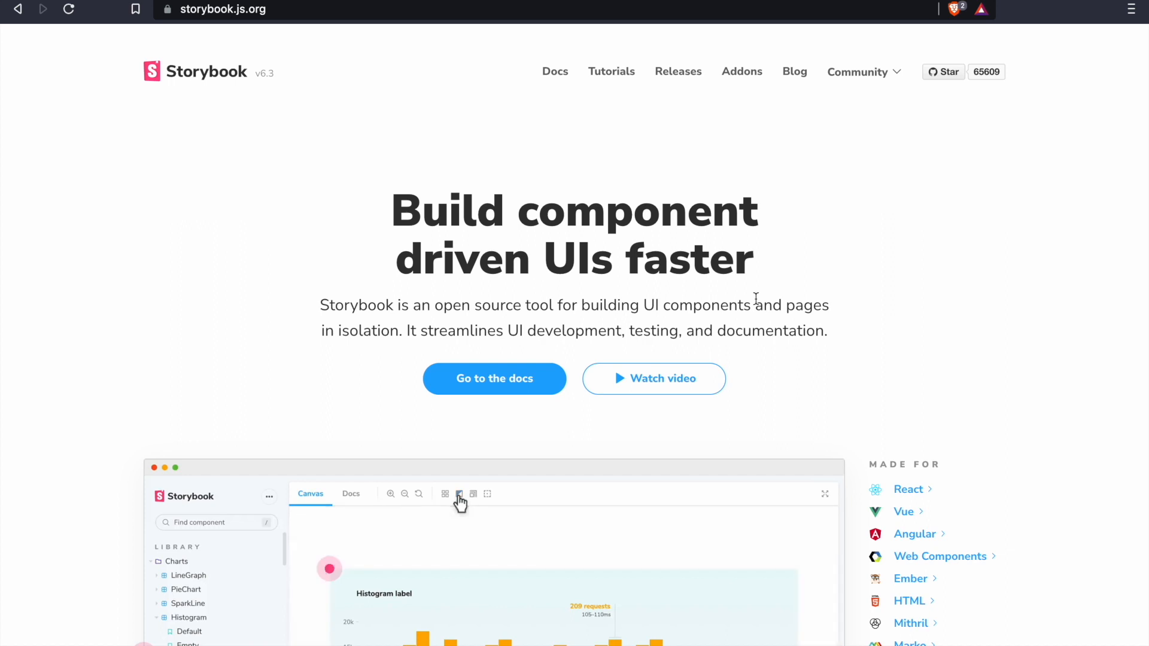
click(189, 631)
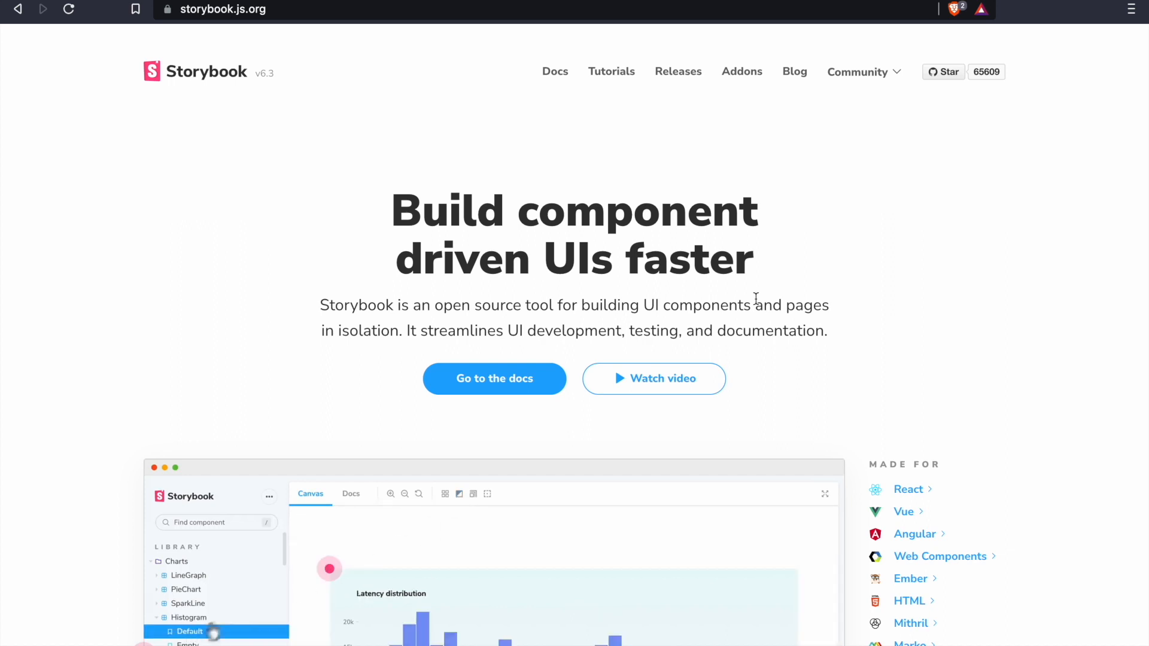
click(350, 493)
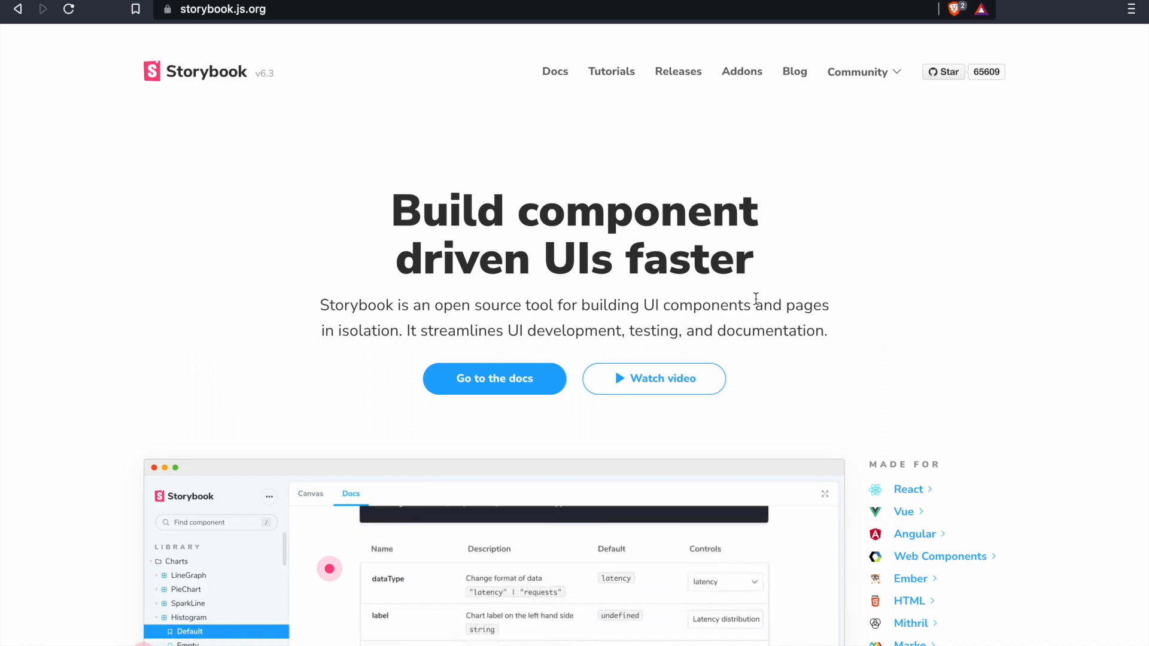
click(310, 493)
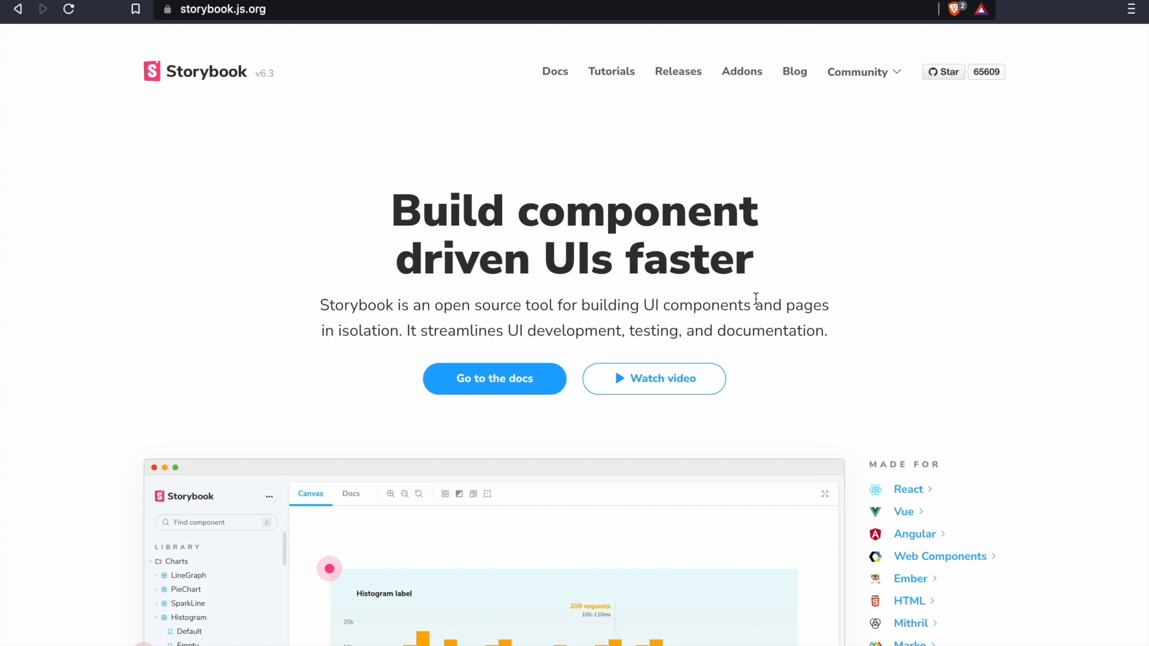
mouse_move(458, 494)
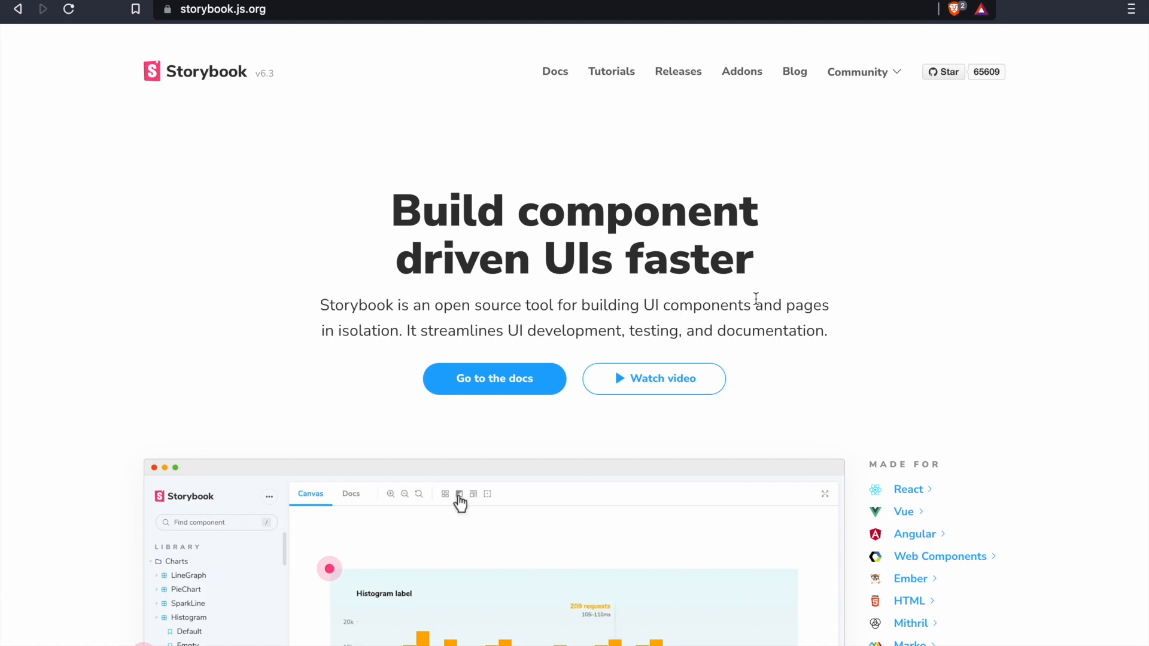
click(460, 494)
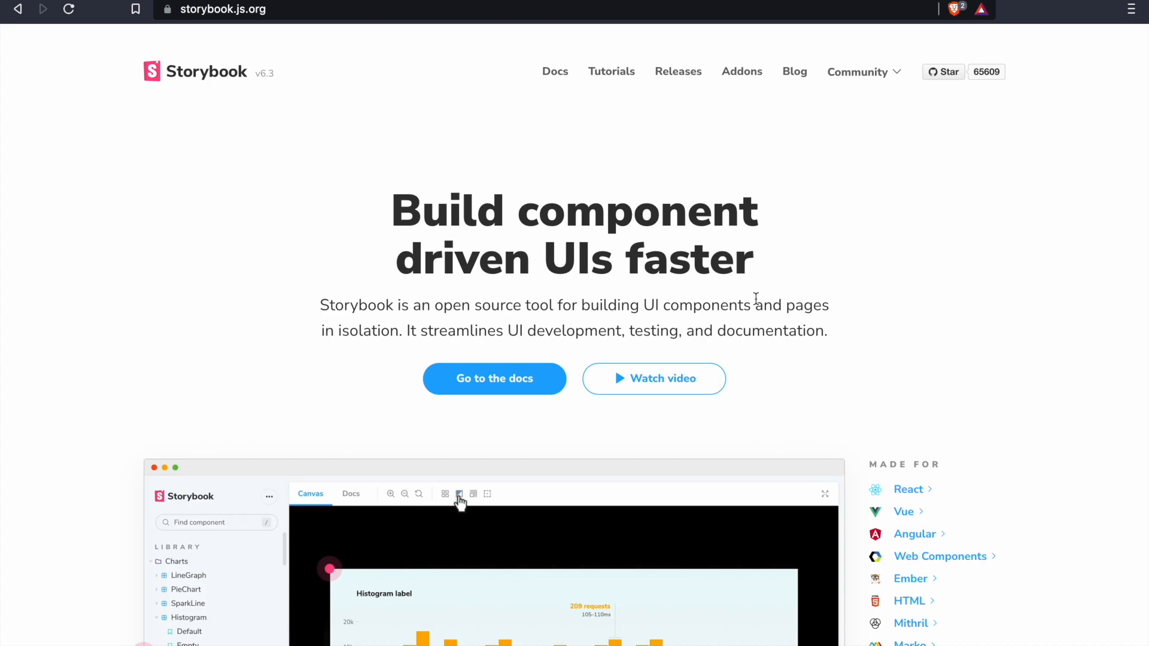